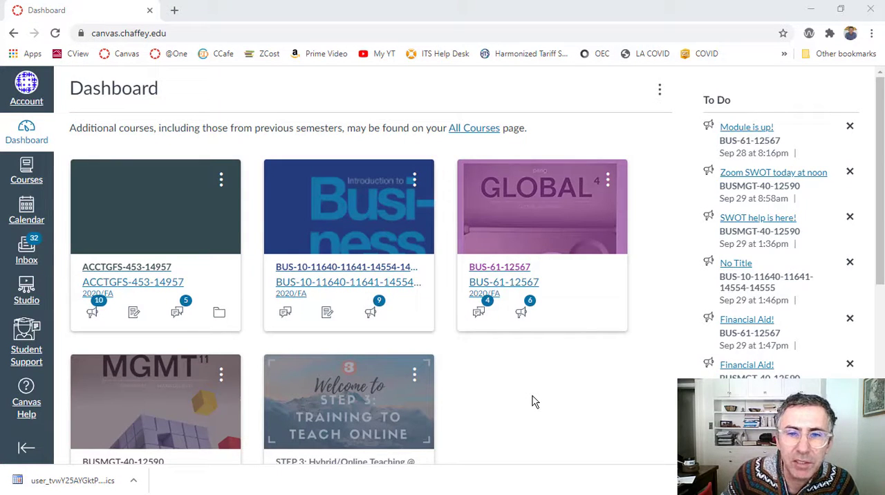
mouse_move(539, 410)
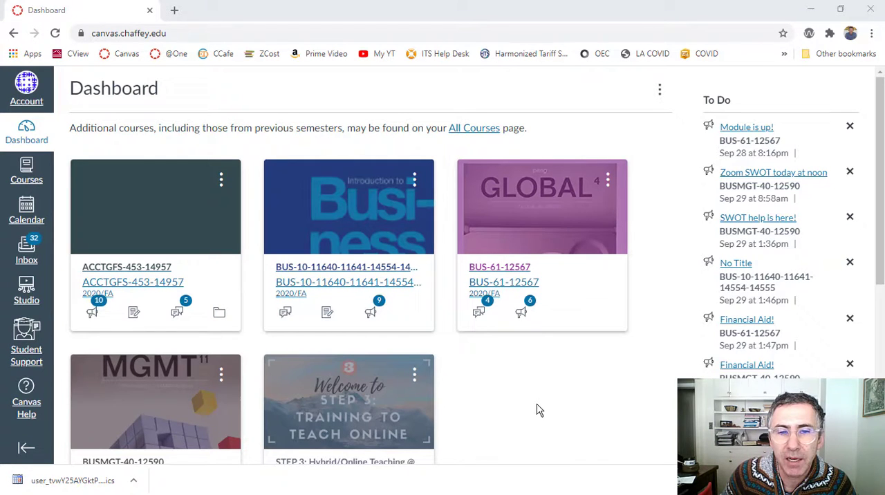
mouse_move(553, 398)
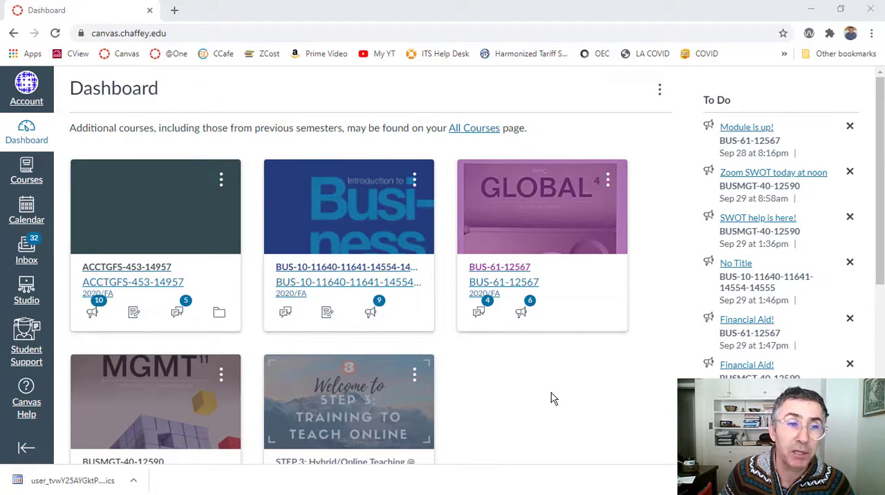
mouse_move(559, 379)
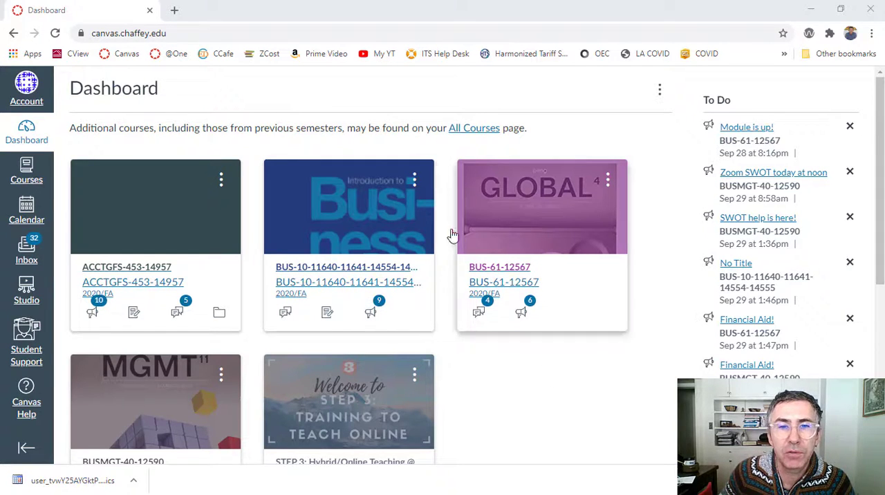
mouse_move(537, 417)
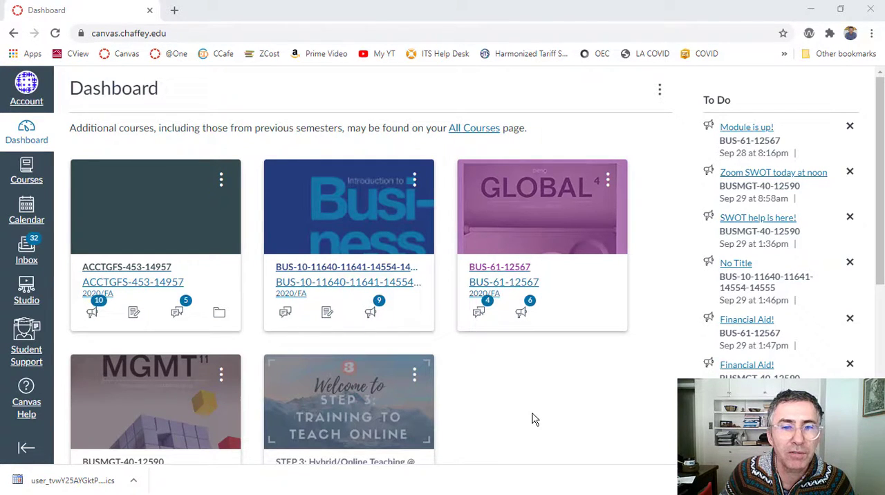
mouse_move(553, 418)
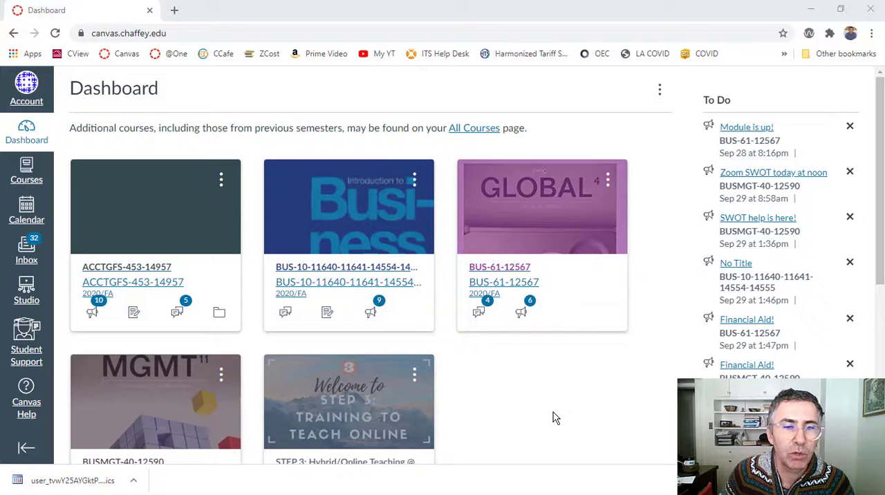
mouse_move(235, 400)
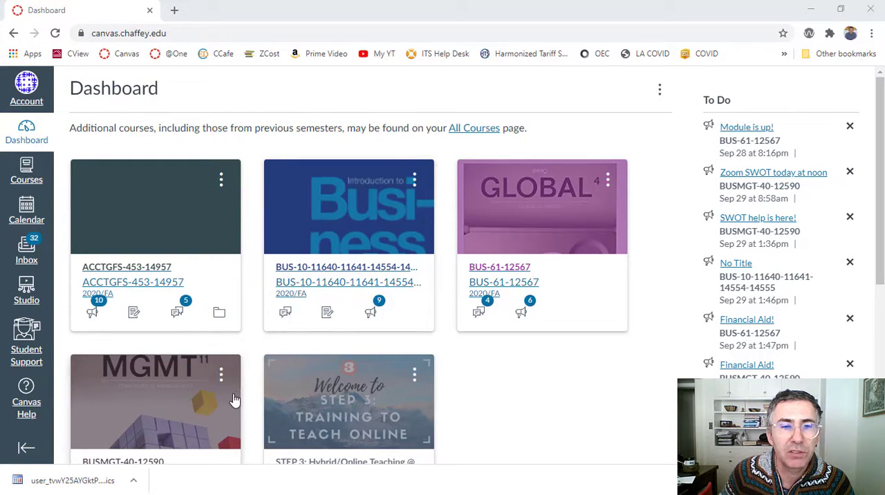
mouse_move(503, 400)
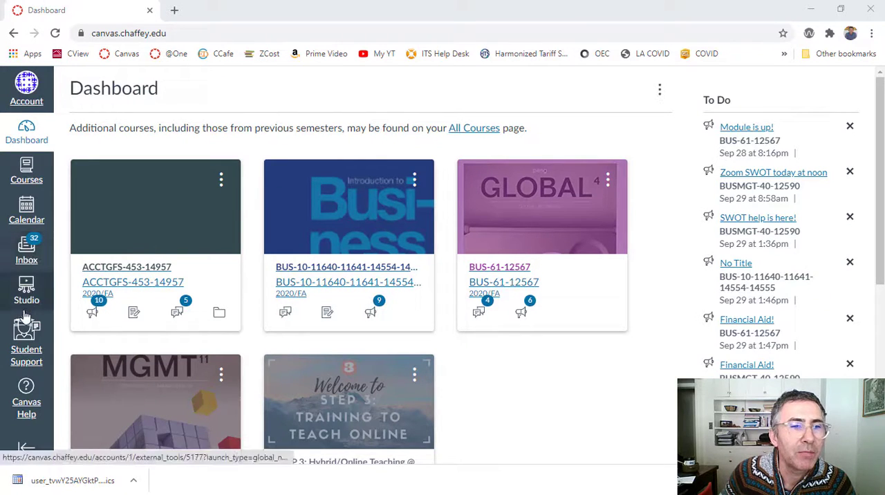
mouse_move(27, 210)
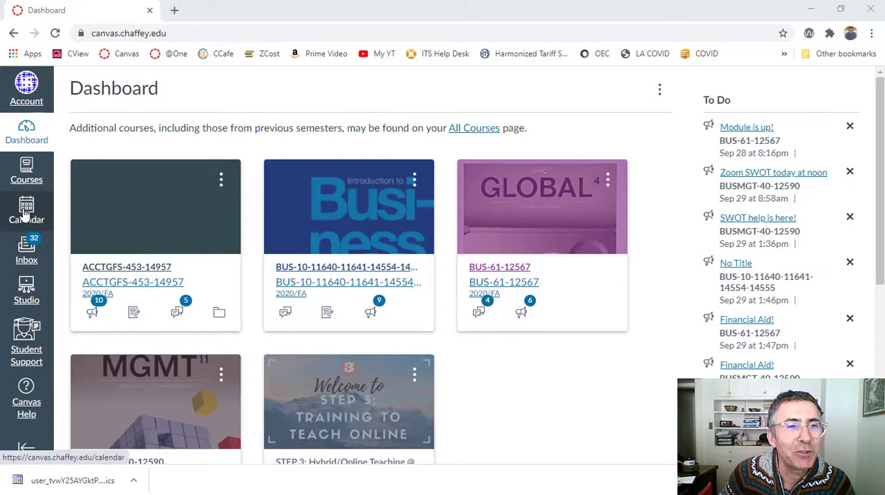
Show the Canvas course calendar for October 2020 and reach the Calendar Feed link
left_click(26, 210)
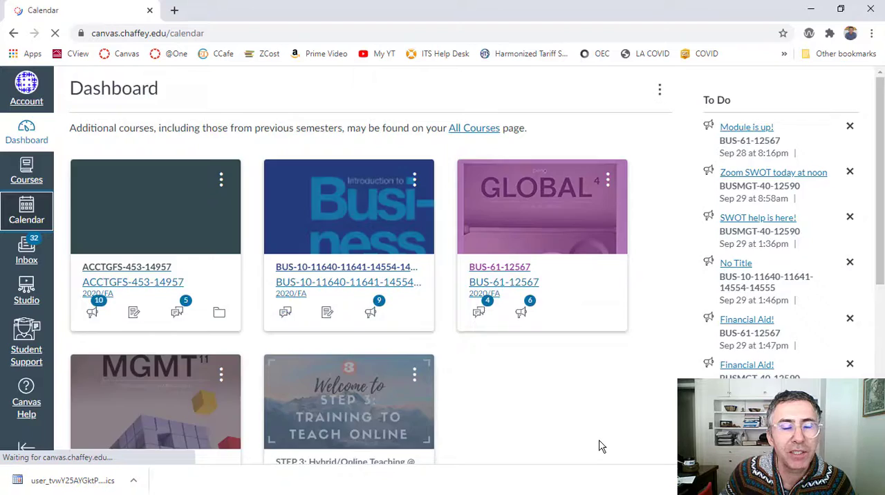
left_click(26, 211)
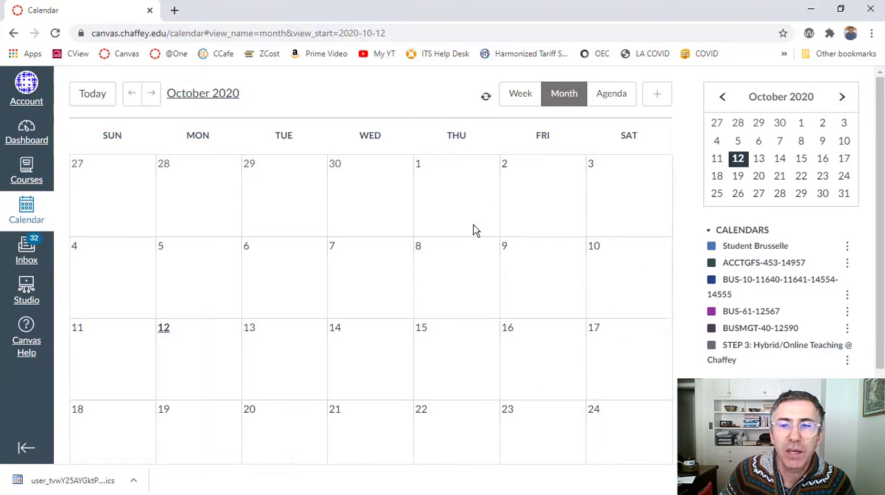
mouse_move(422, 301)
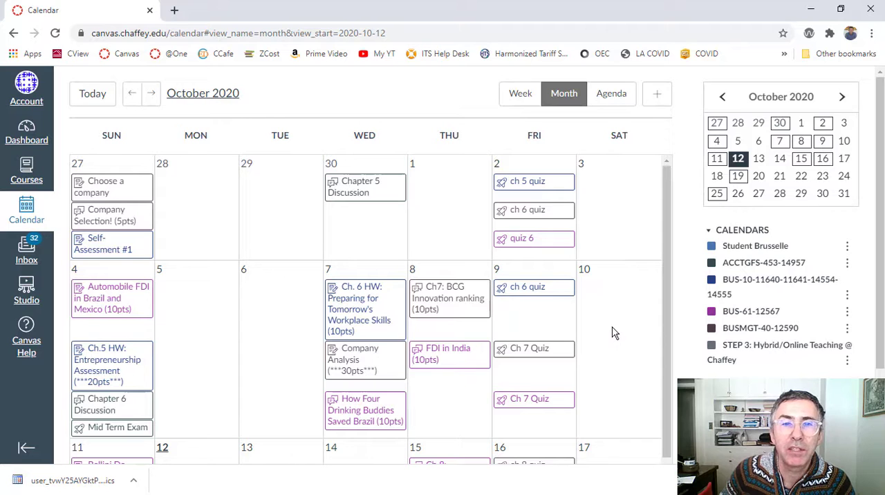
scroll("down", 3)
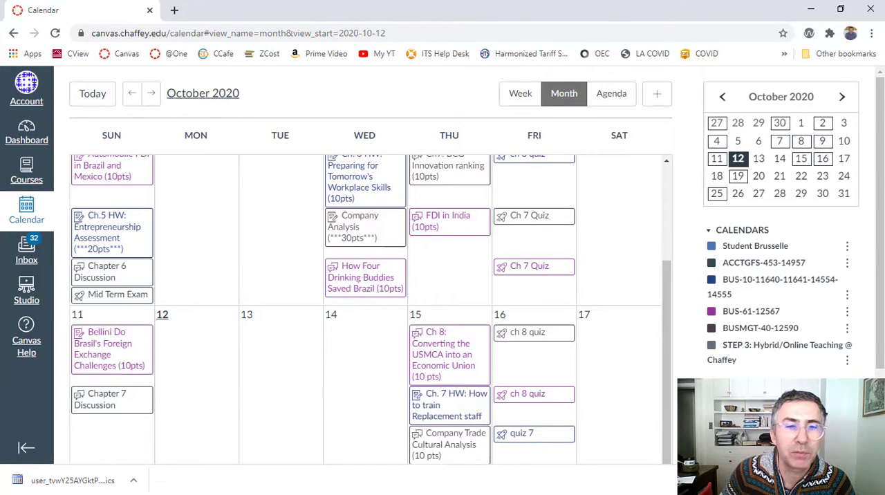
mouse_move(187, 353)
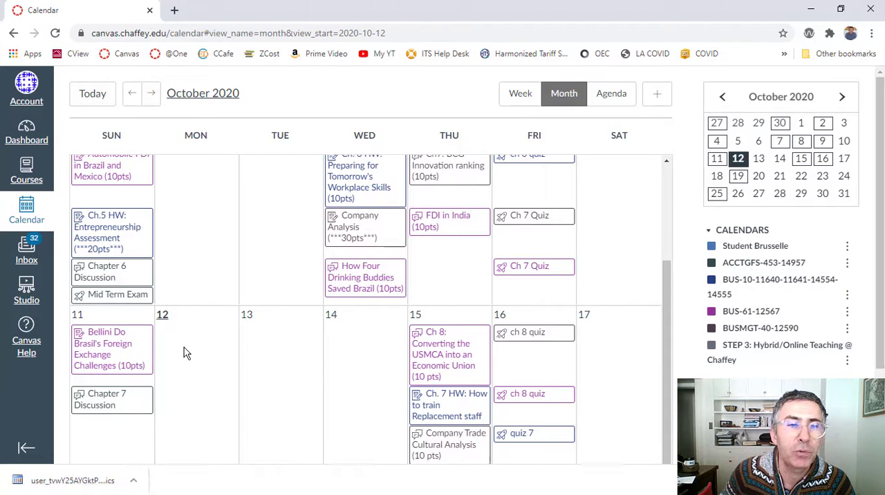
mouse_move(449, 376)
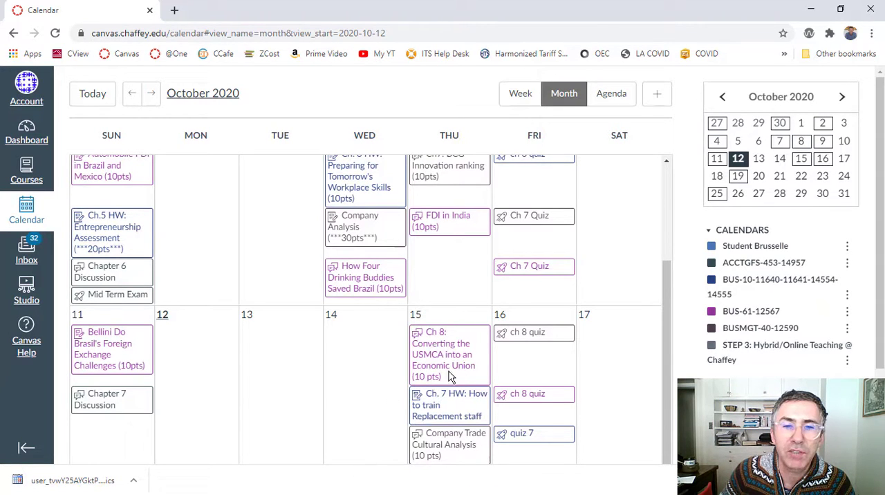
mouse_move(518, 357)
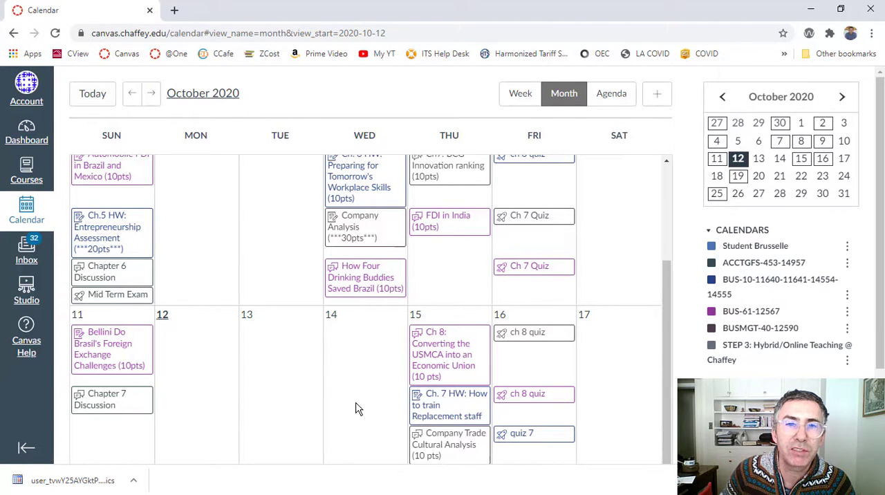
scroll("down", 3)
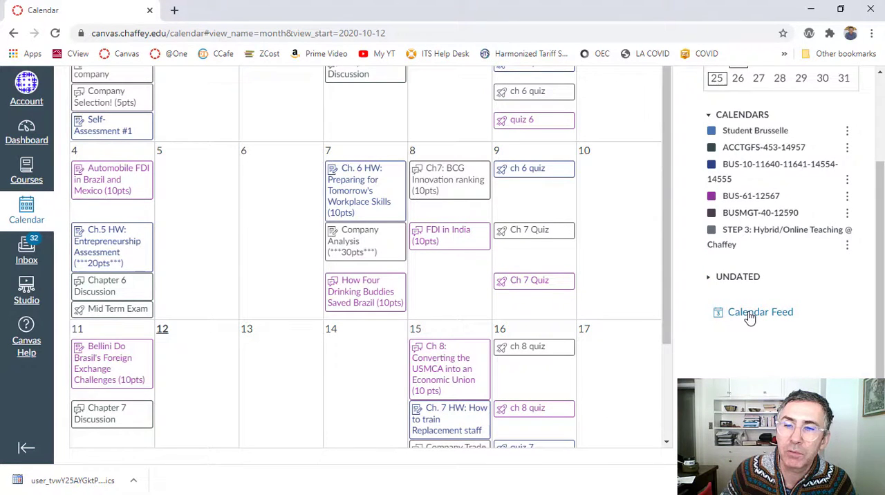
Copy the course calendar's iCal feed URL from the Calendar Feed dialog and dismiss it
left_click(761, 312)
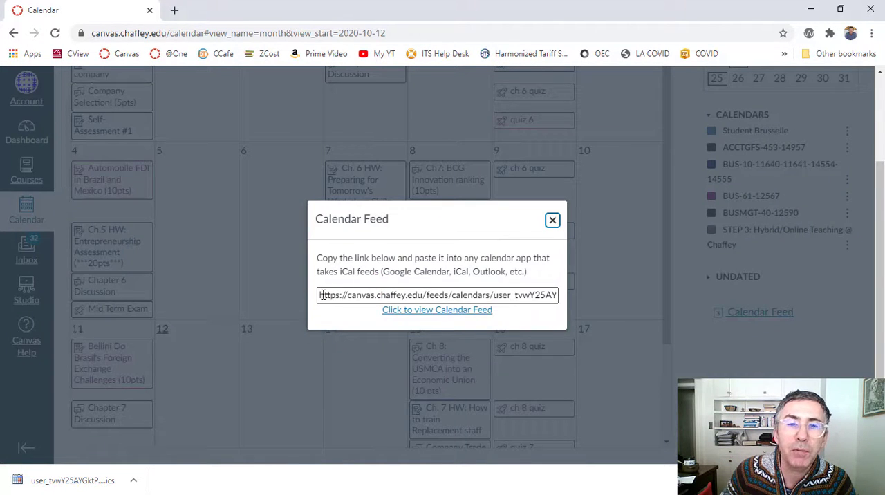
triple_click(437, 295)
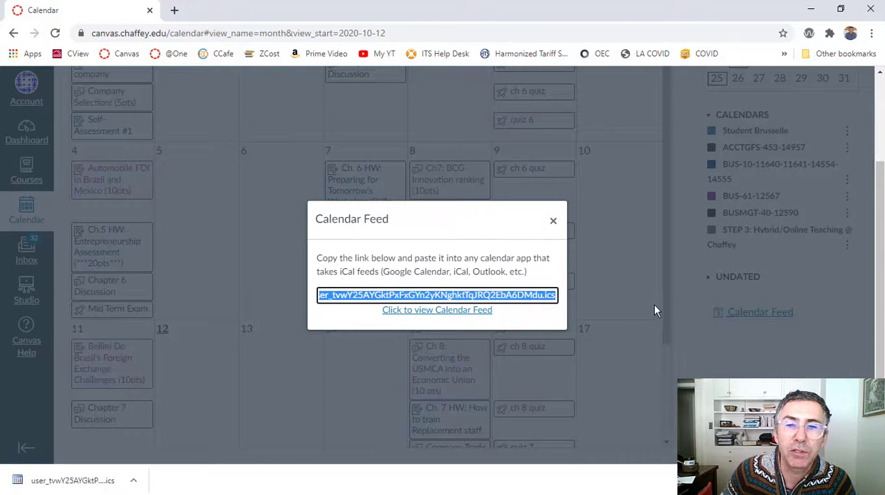
right_click(437, 295)
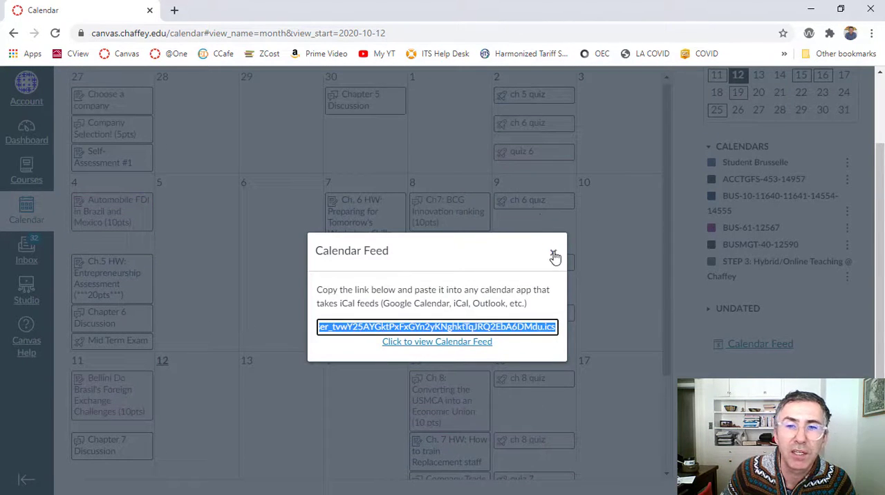
left_click(556, 256)
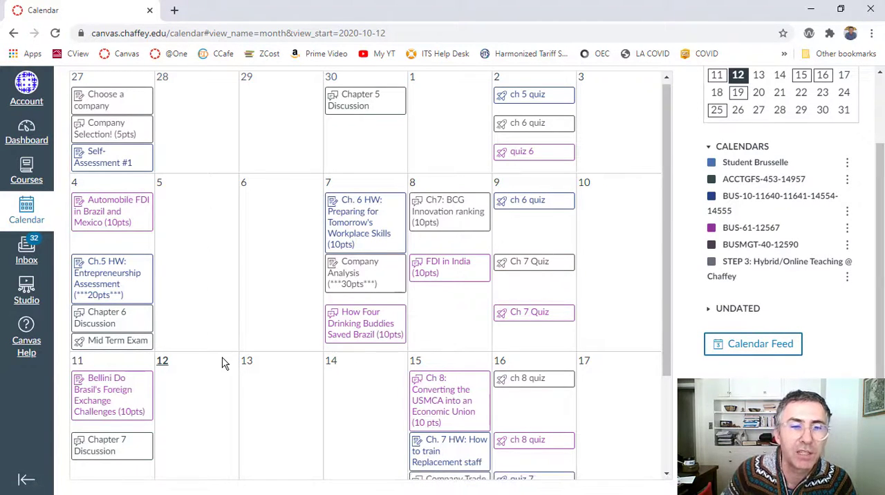
mouse_move(287, 408)
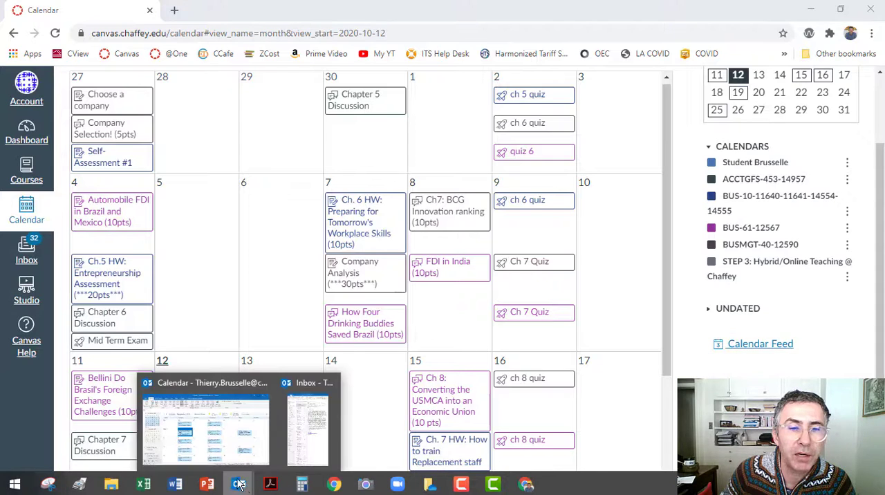
Switch to the Microsoft Outlook calendar showing October–November 2020
left_click(204, 428)
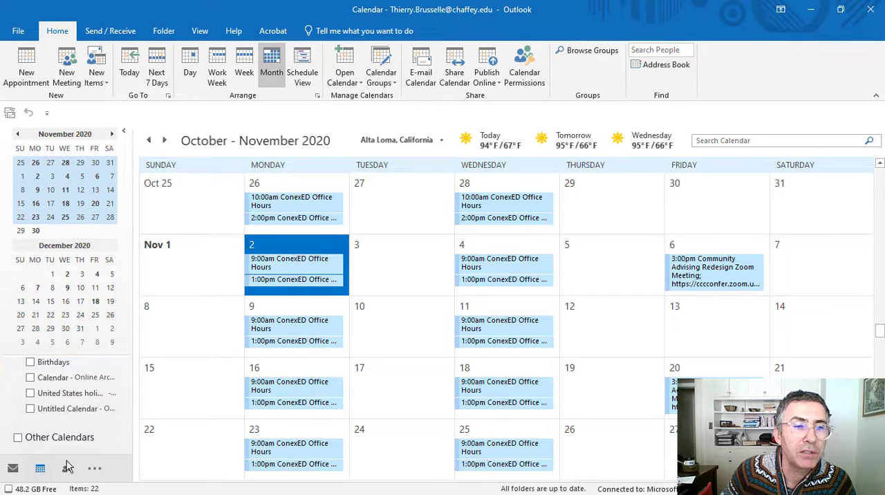
mouse_move(60, 437)
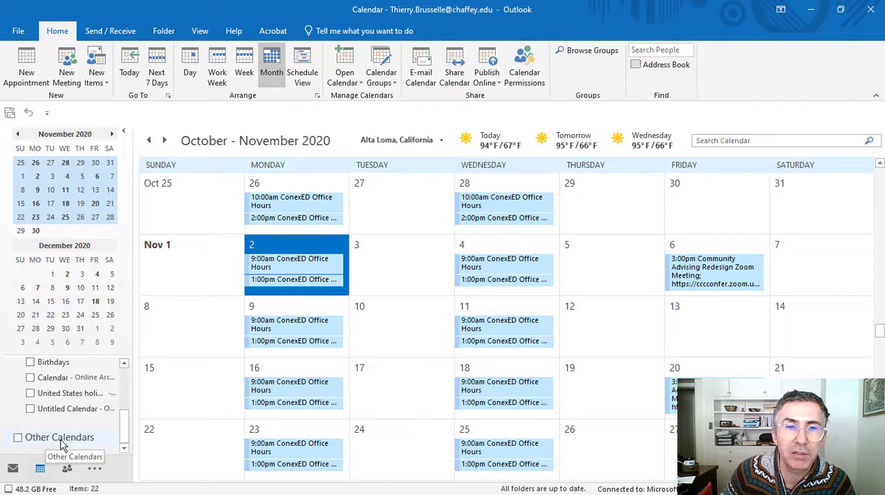
mouse_move(69, 441)
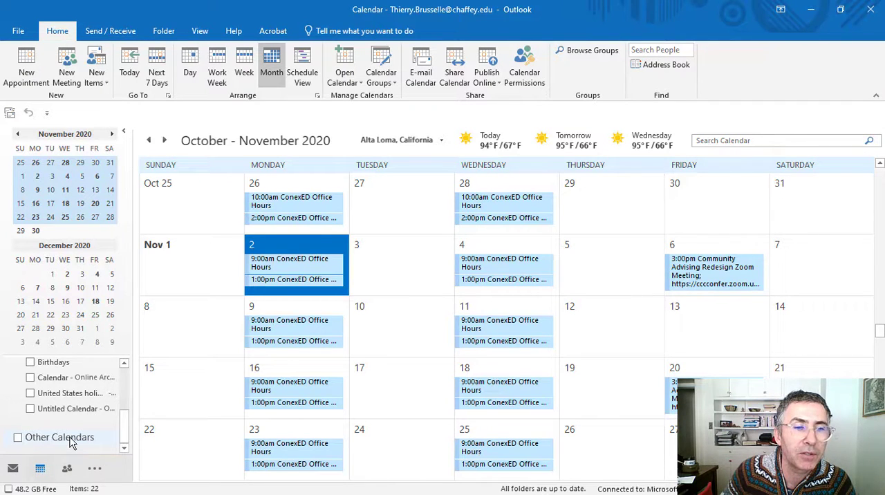
Add a calendar From Internet under Other Calendars using the pasted Canvas feed URL
right_click(58, 437)
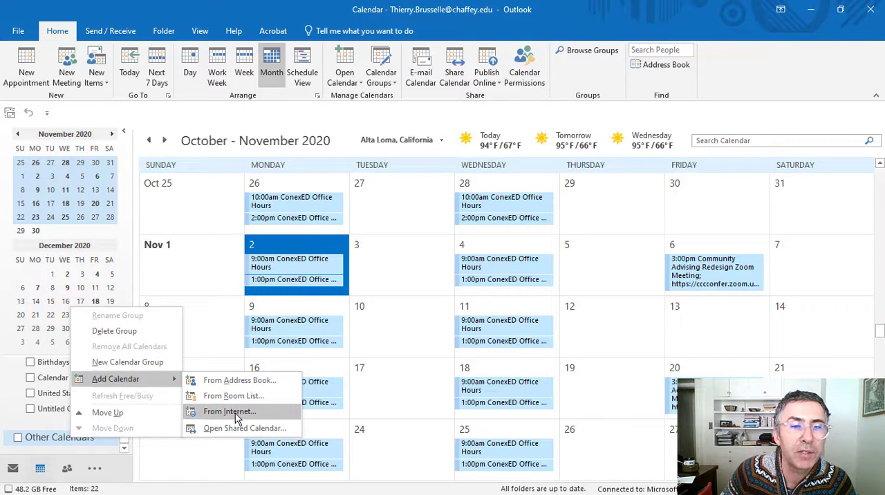
left_click(230, 412)
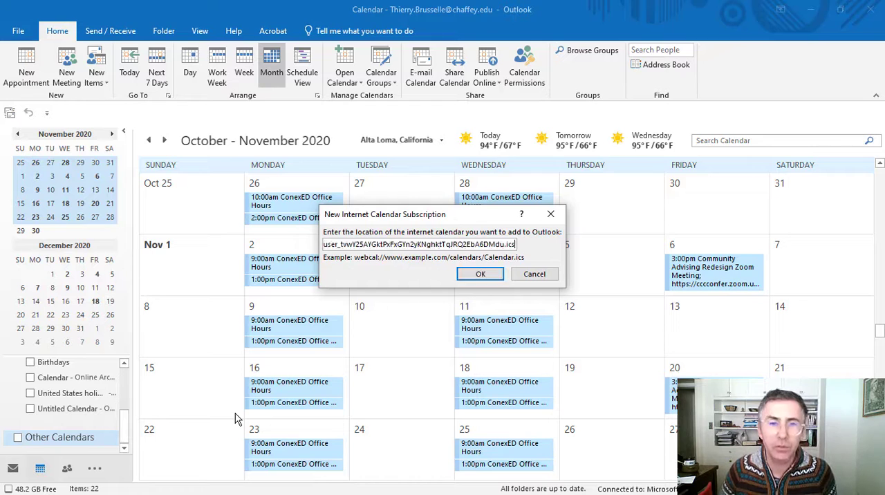
left_click(480, 274)
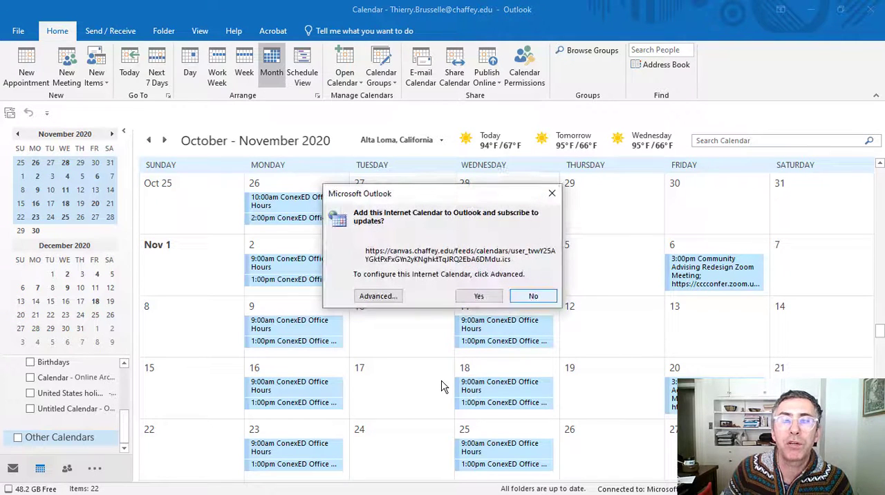
Approve the subscription so the Canvas calendar appears beside the Outlook calendar
left_click(479, 296)
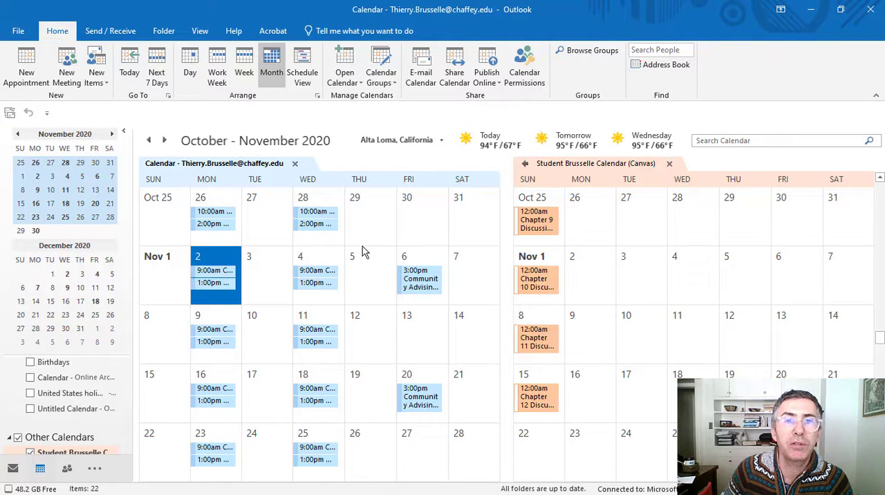
mouse_move(167, 366)
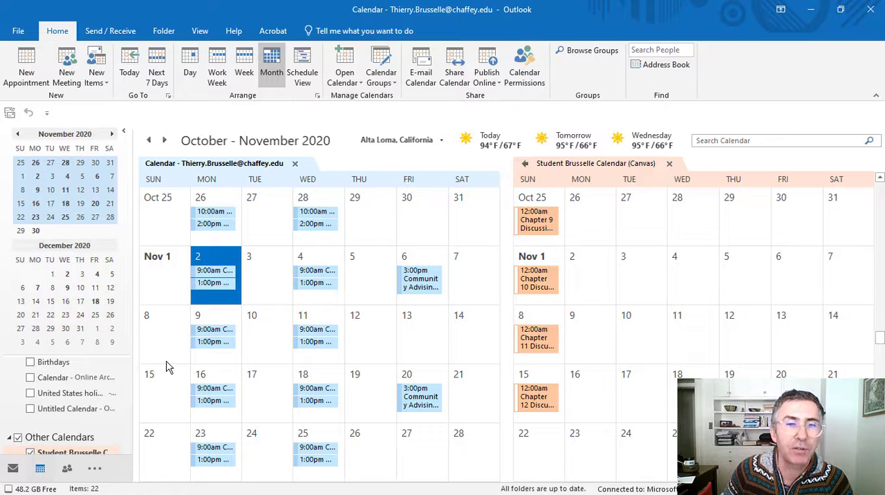